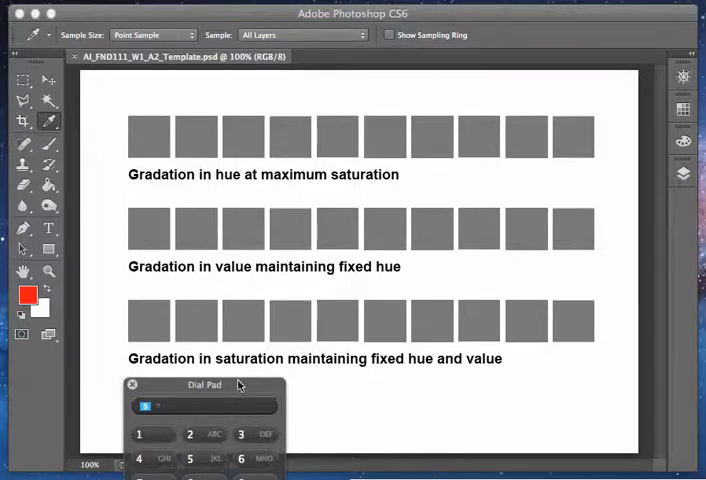
# Show the Color panel from the Window menu beside the gradation template.
pyautogui.click(132, 384)
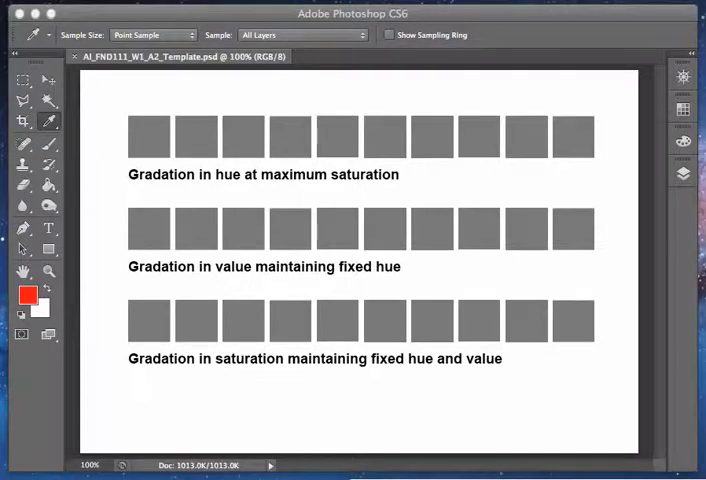
pyautogui.moveTo(444, 64)
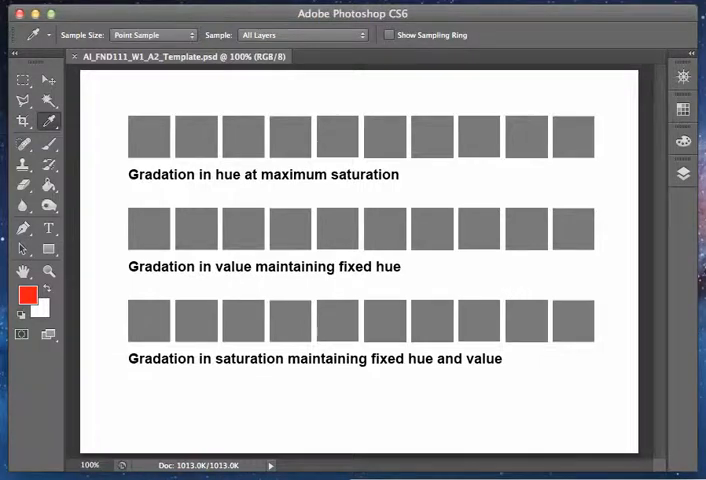
pyautogui.click(480, 4)
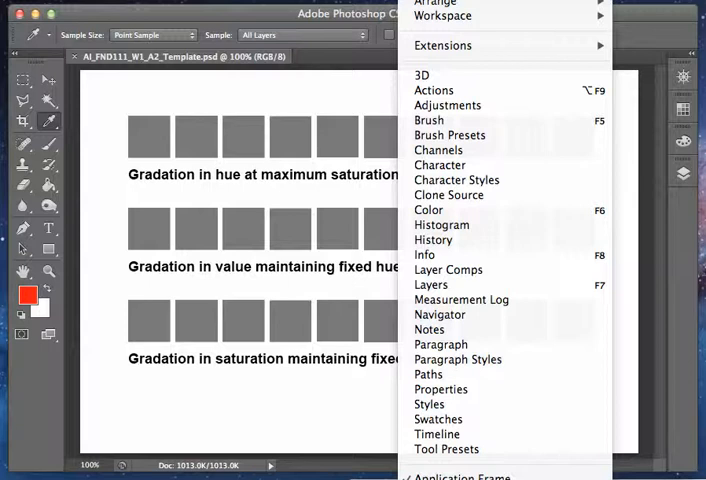
pyautogui.moveTo(428, 210)
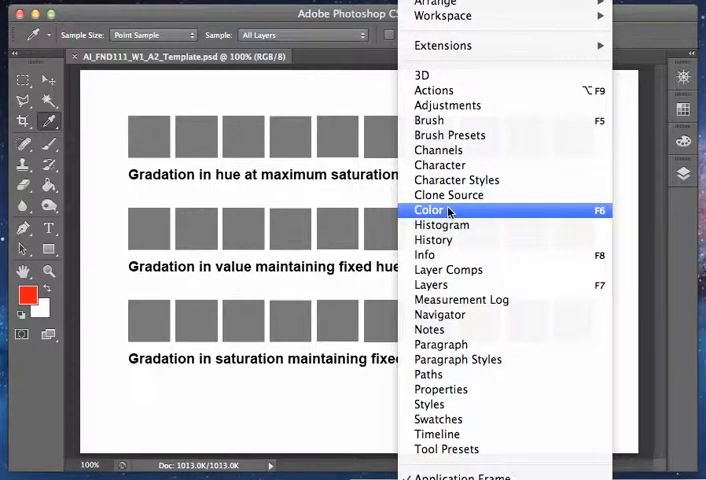
pyautogui.moveTo(596, 212)
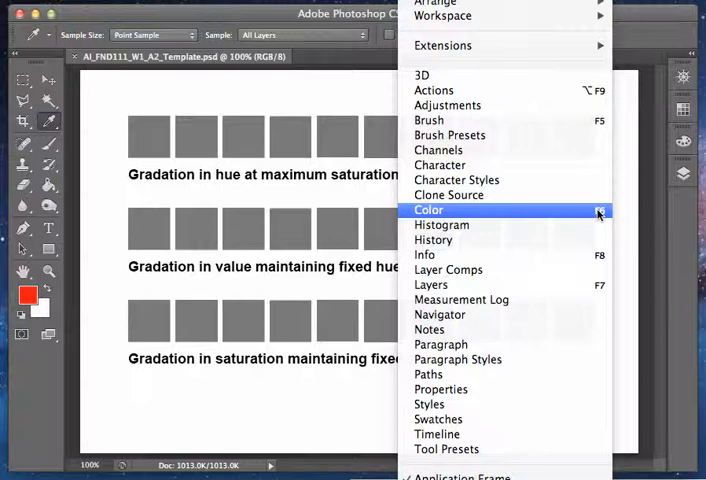
pyautogui.click(428, 208)
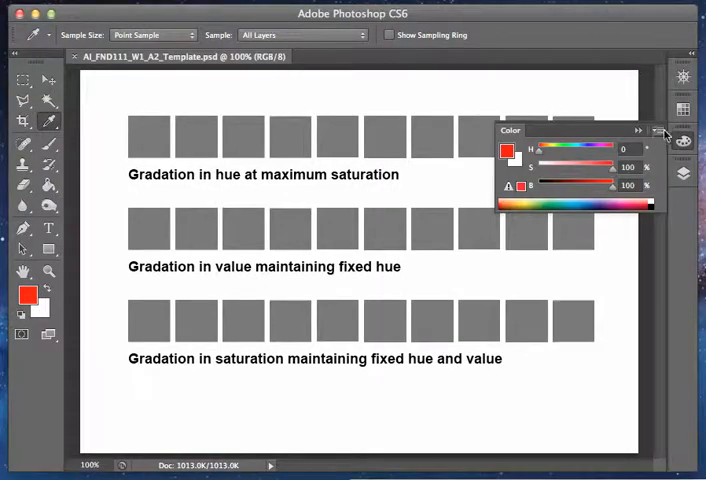
# Place the Color panel beside the bottom row with pure red at full saturation and brightness, Paint Bucket active.
pyautogui.moveTo(576, 130); pyautogui.dragTo(290, 156)
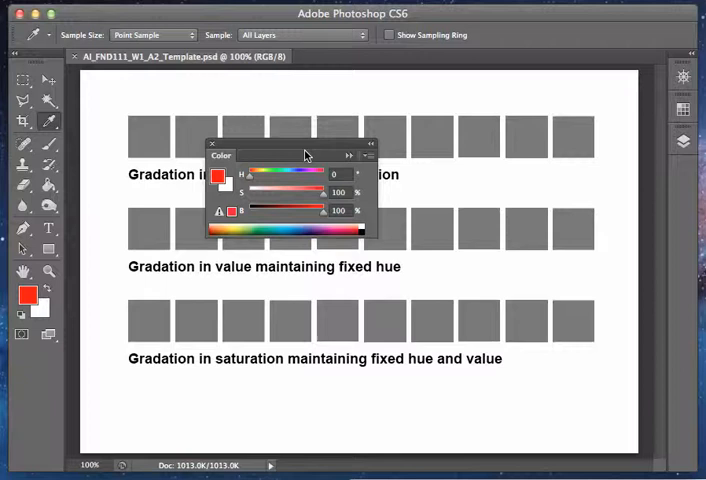
pyautogui.click(350, 156)
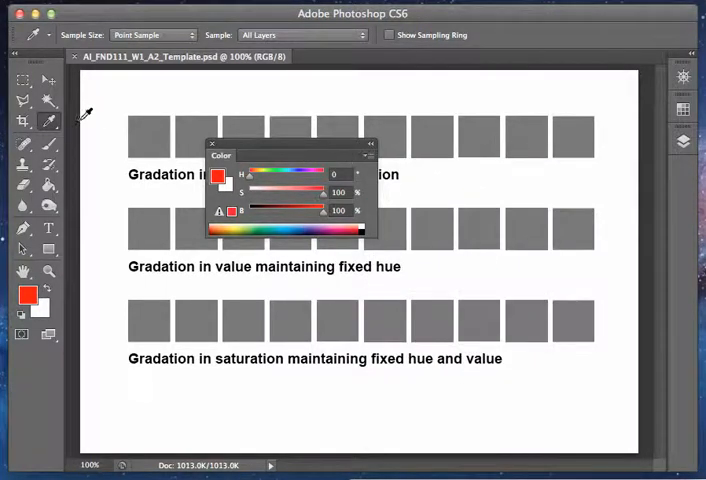
pyautogui.click(368, 144)
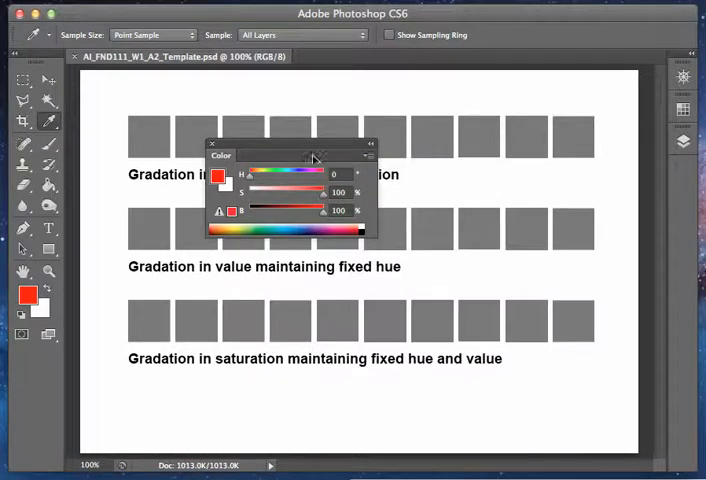
pyautogui.moveTo(290, 156); pyautogui.dragTo(400, 292)
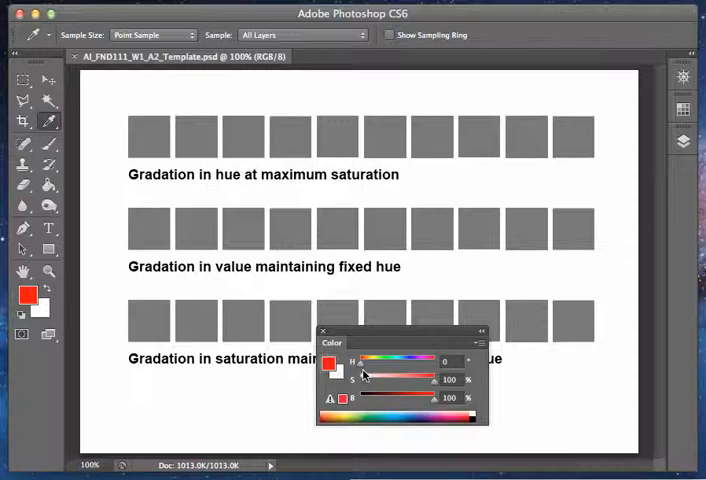
pyautogui.moveTo(364, 376)
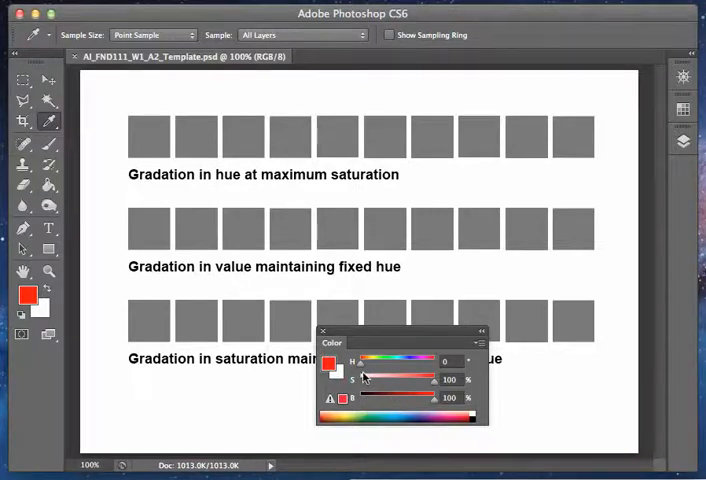
pyautogui.moveTo(382, 380); pyautogui.dragTo(430, 380)
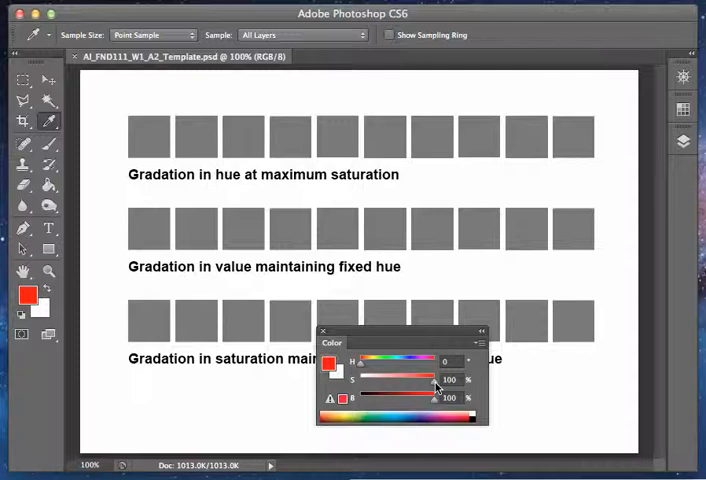
pyautogui.moveTo(432, 380); pyautogui.dragTo(362, 380)
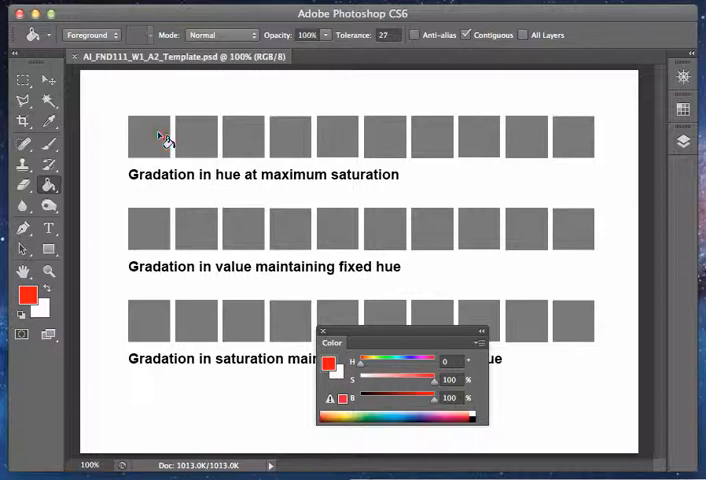
# Fill seven top-row squares with hues stepping from pure red through red-orange and orange to yellow.
pyautogui.click(148, 136)
pyautogui.write('10')
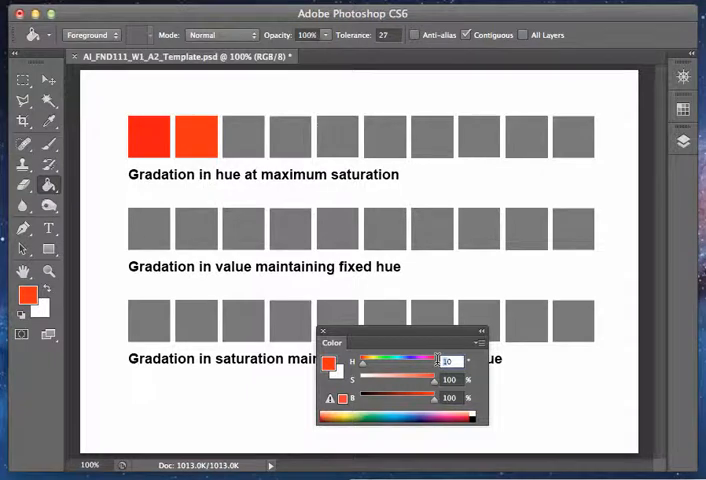
pyautogui.click(244, 136)
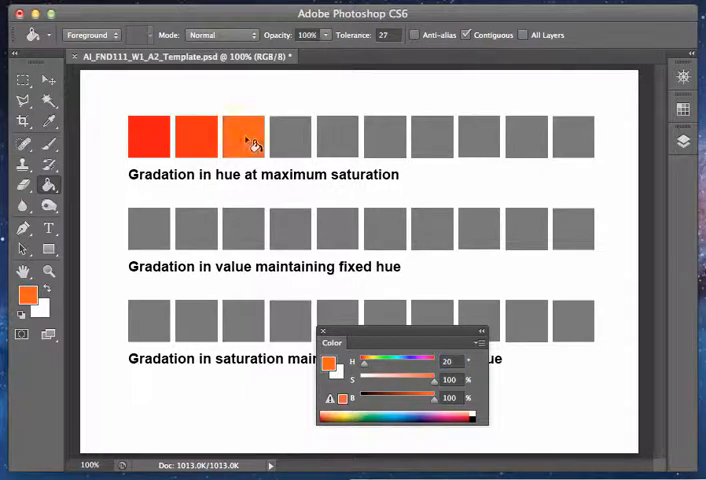
pyautogui.click(244, 136)
pyautogui.write('40')
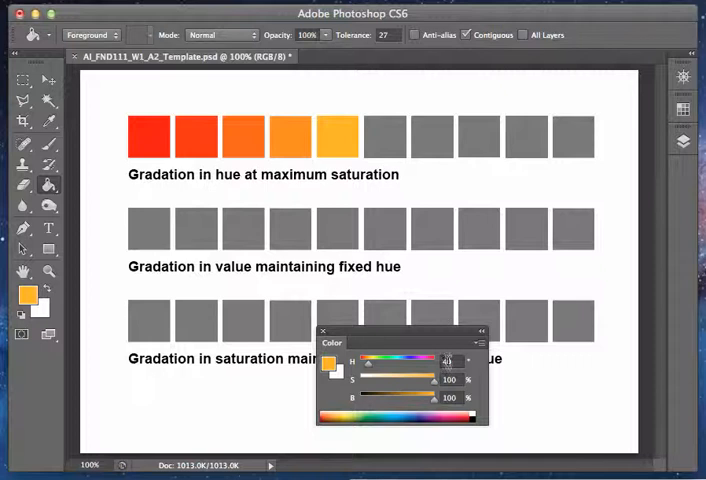
pyautogui.click(384, 136)
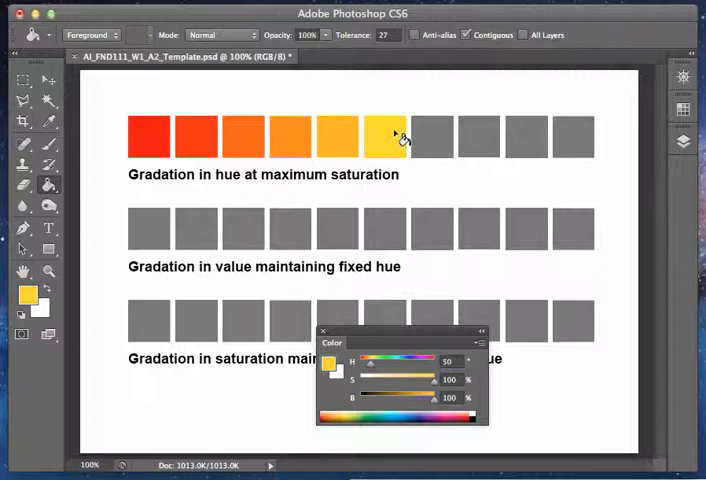
pyautogui.click(384, 136)
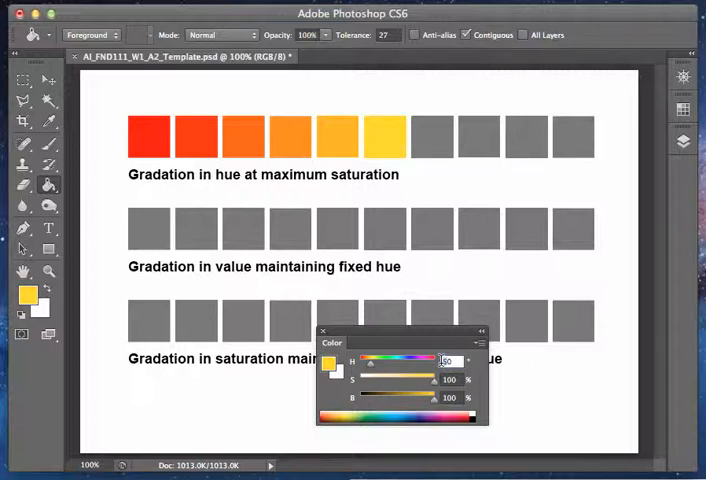
pyautogui.click(432, 136)
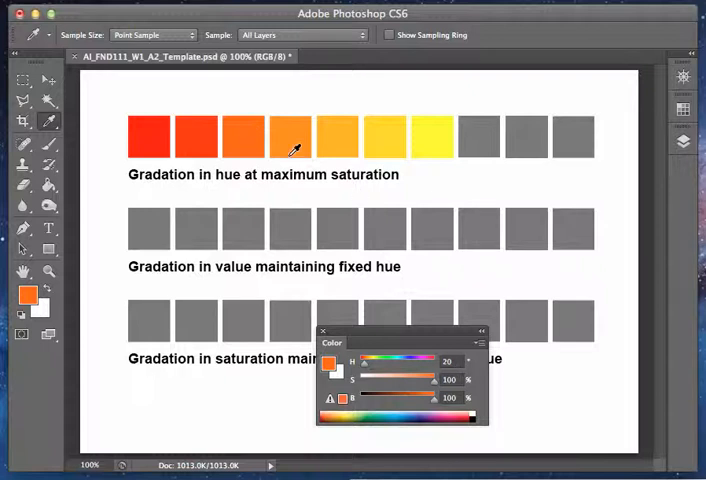
# Sample the red hue square with the Eyedropper so pure red is the foreground fill colour again.
pyautogui.click(384, 136)
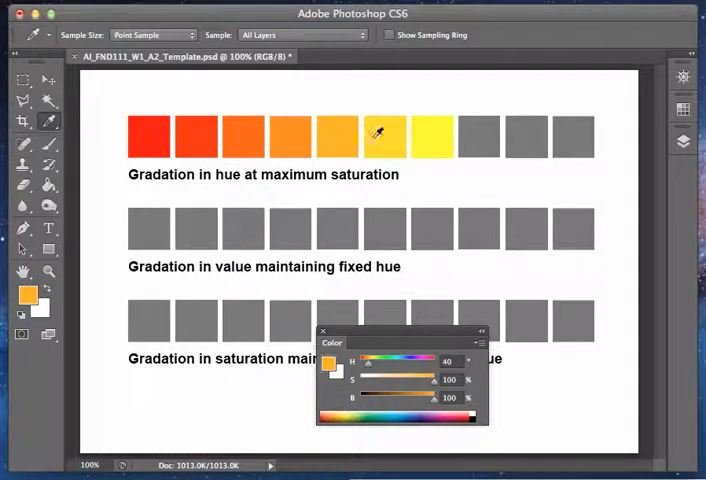
pyautogui.click(432, 136)
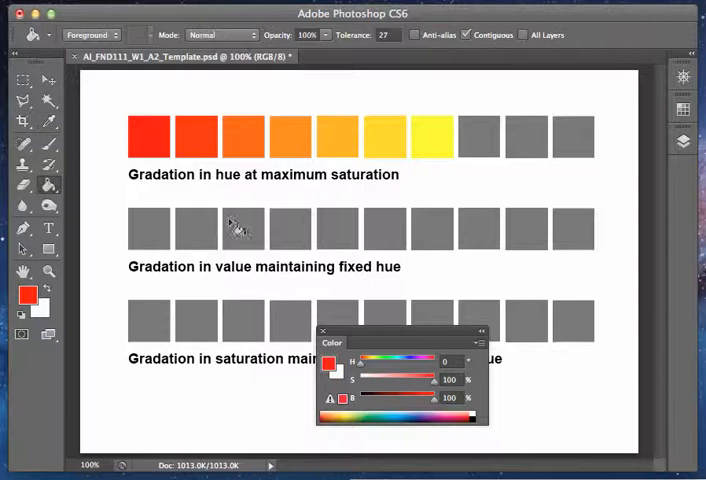
# Fill the middle-row squares from white through pale pink and pure red to dark red and black.
pyautogui.click(384, 228)
pyautogui.write('20')
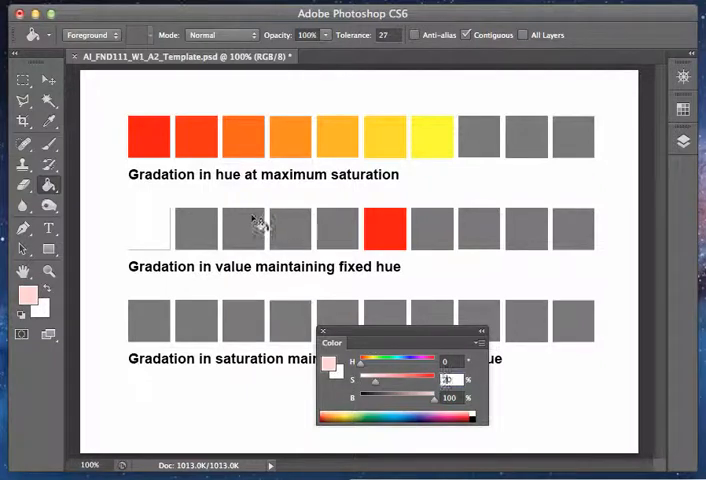
pyautogui.click(196, 228)
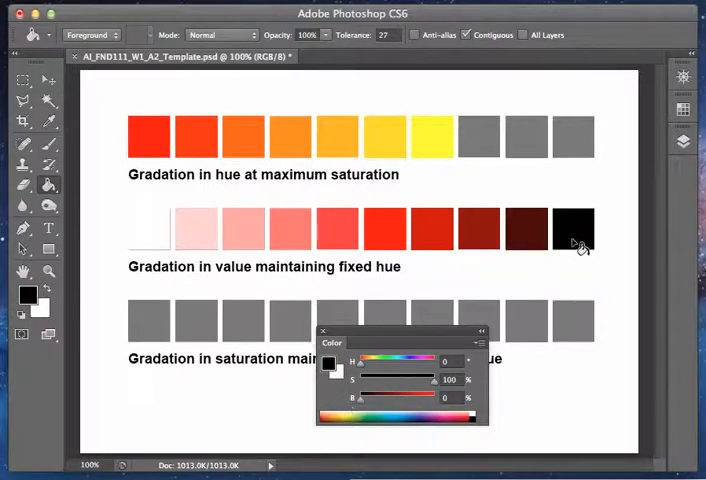
pyautogui.moveTo(422, 336)
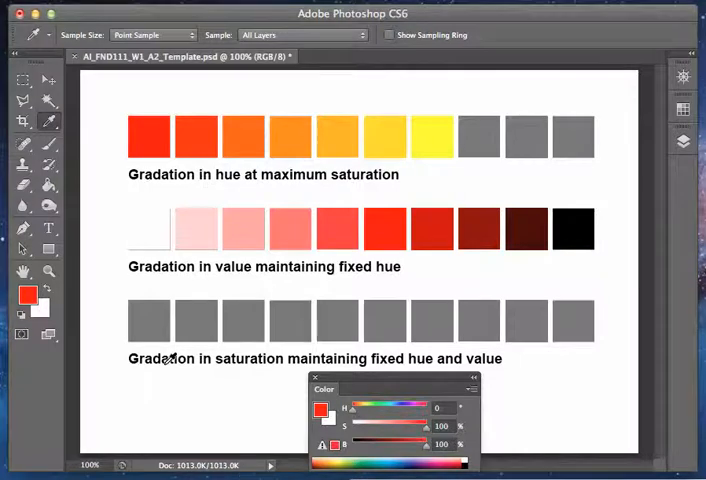
pyautogui.moveTo(88, 230)
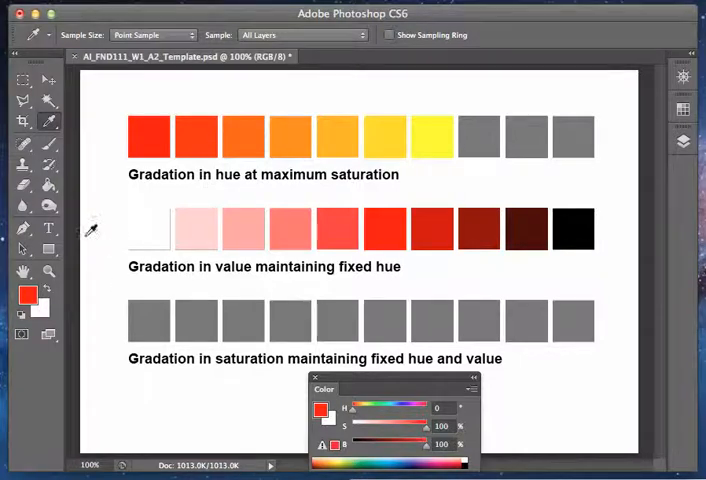
# Fill the first, second and last bottom-row squares with the same pure red.
pyautogui.click(148, 320)
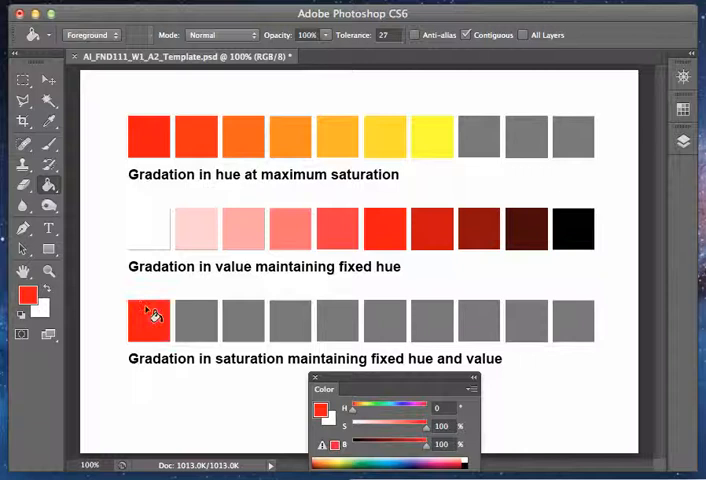
pyautogui.click(196, 320)
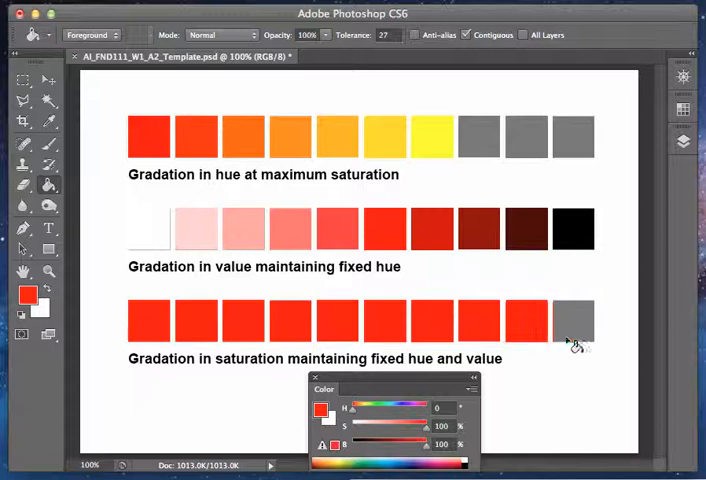
pyautogui.click(572, 320)
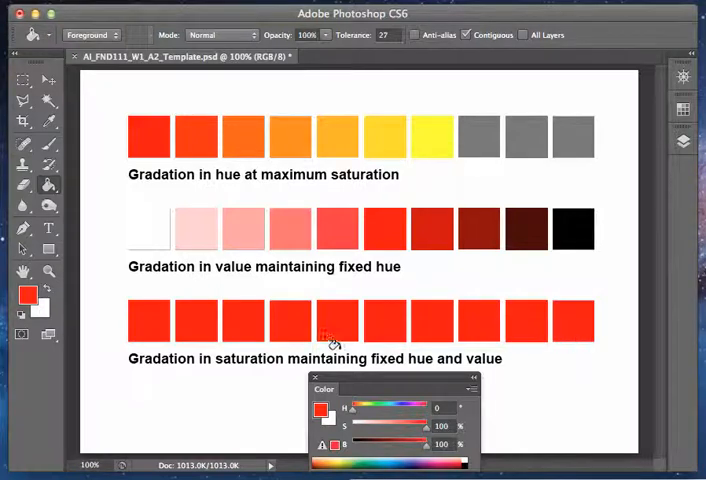
pyautogui.moveTo(304, 336)
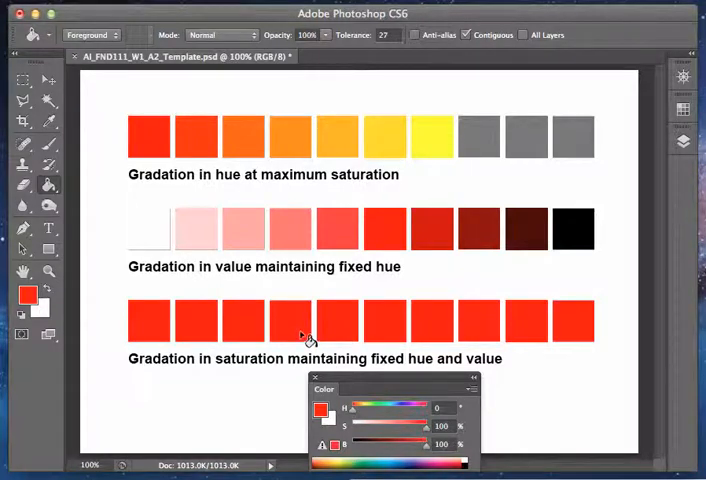
pyautogui.moveTo(304, 336)
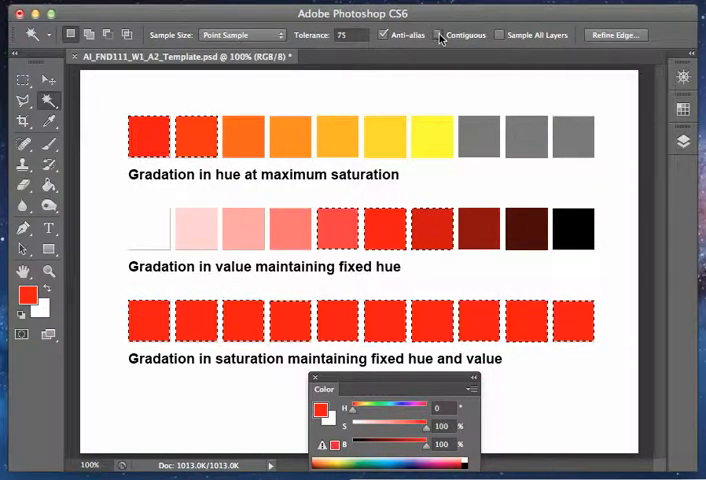
# Select only the fourth bottom-row square with the Magic Wand set to Contiguous.
pyautogui.click(290, 320)
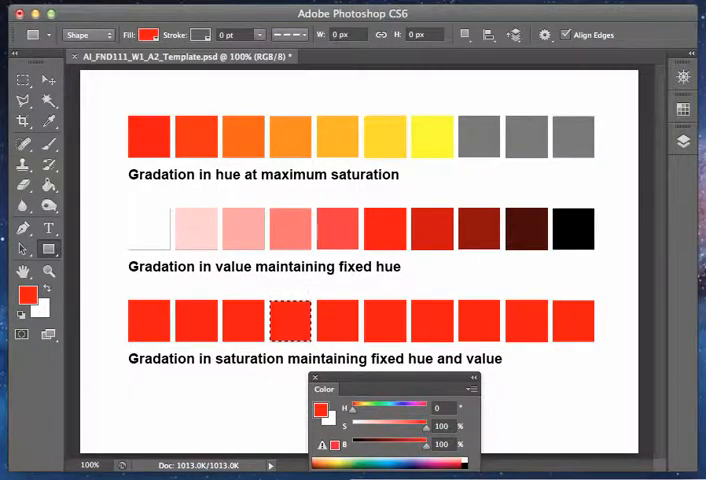
pyautogui.click(140, 34)
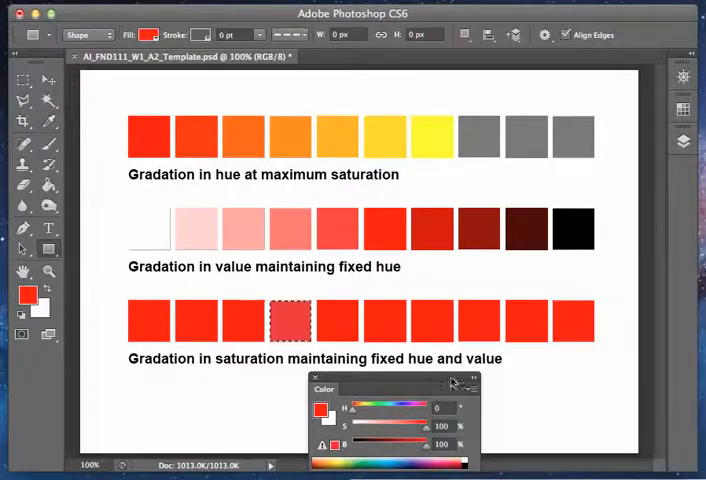
# Switch the Color panel to Grayscale Slider and bring up the Hue/Saturation adjustment.
pyautogui.click(472, 388)
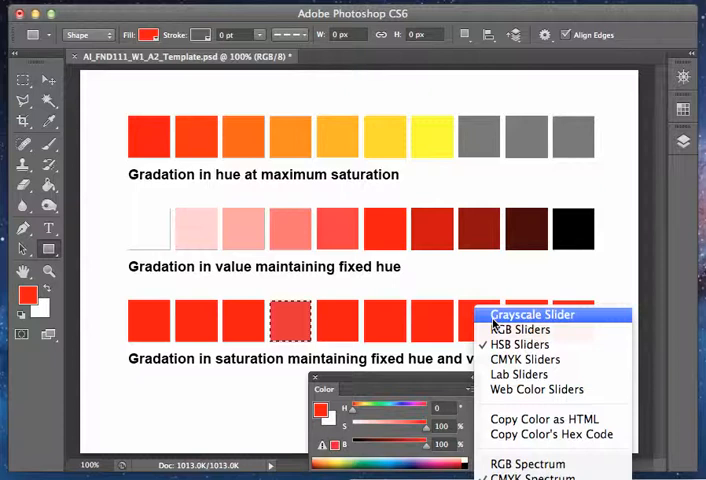
pyautogui.click(532, 314)
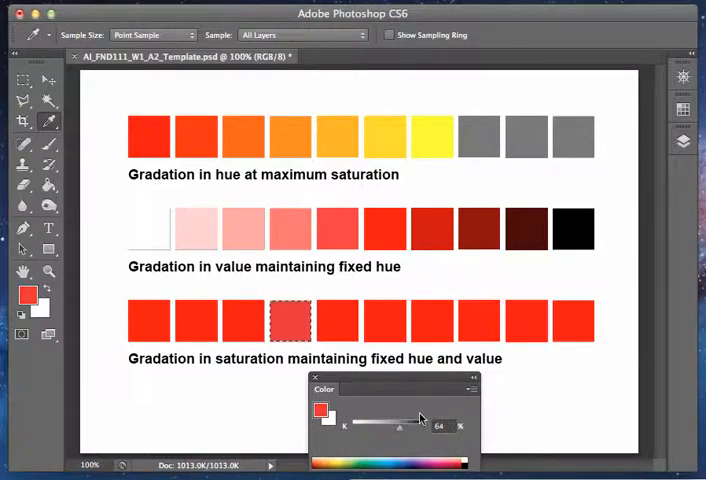
pyautogui.moveTo(364, 390)
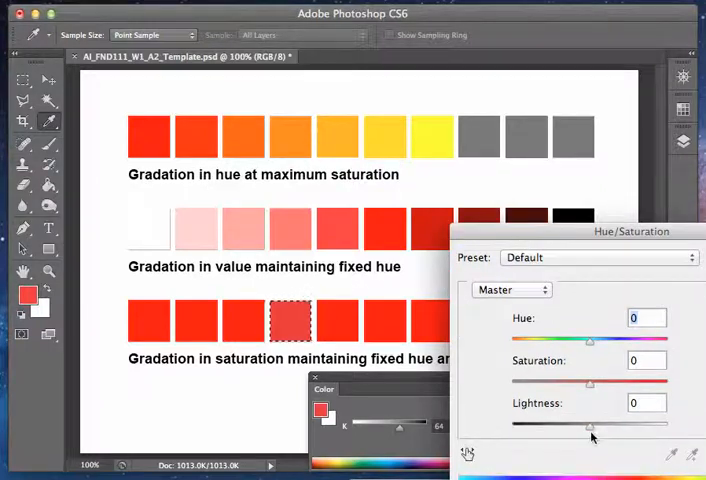
# Lower the Saturation slider so the fourth square becomes a pale pinkish red, and confirm.
pyautogui.moveTo(588, 424); pyautogui.dragTo(600, 424)
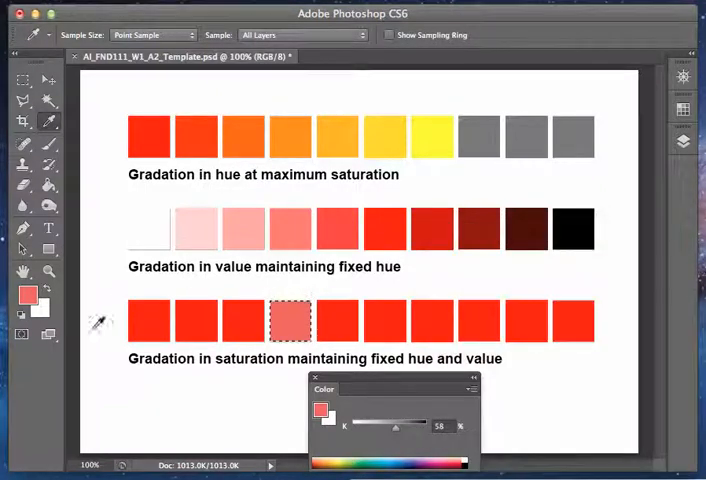
pyautogui.moveTo(658, 304)
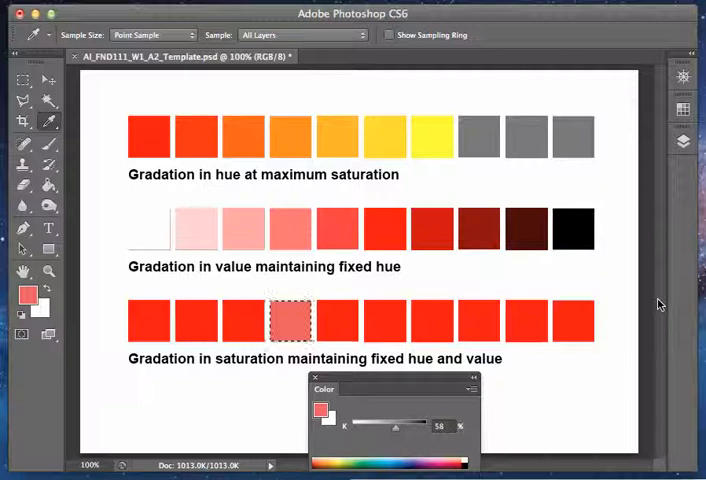